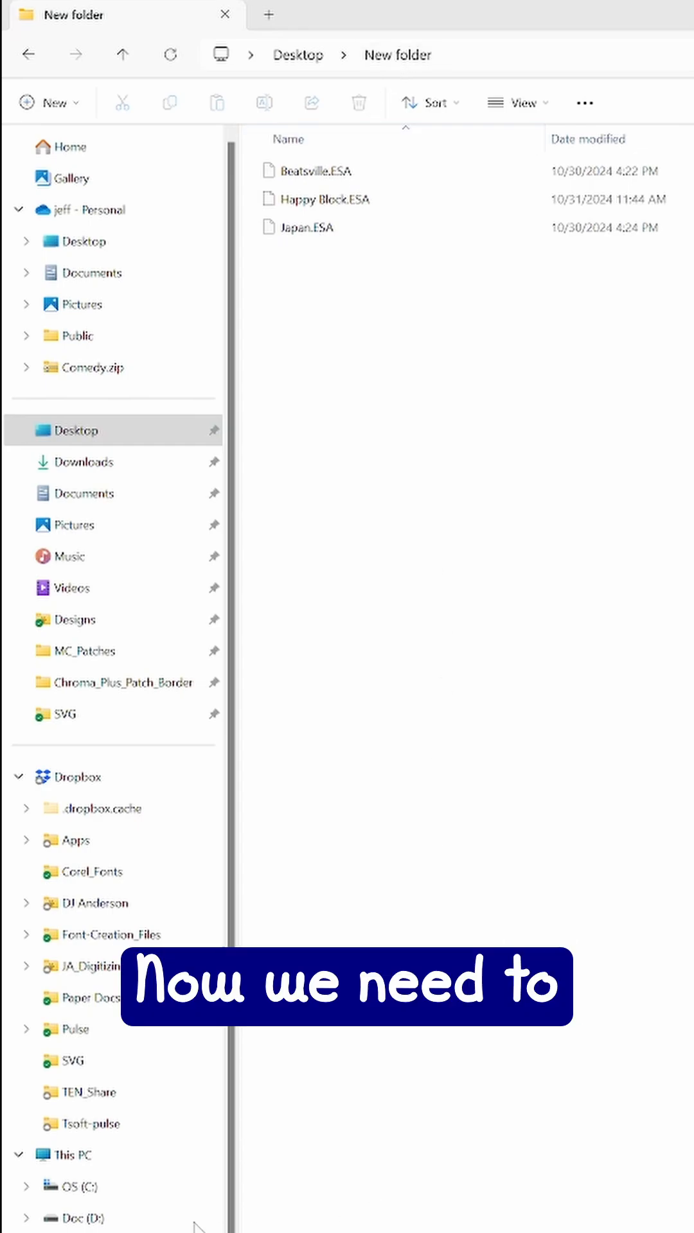
# Show the root of the C: drive in File Explorer
pyautogui.click(78, 1186)
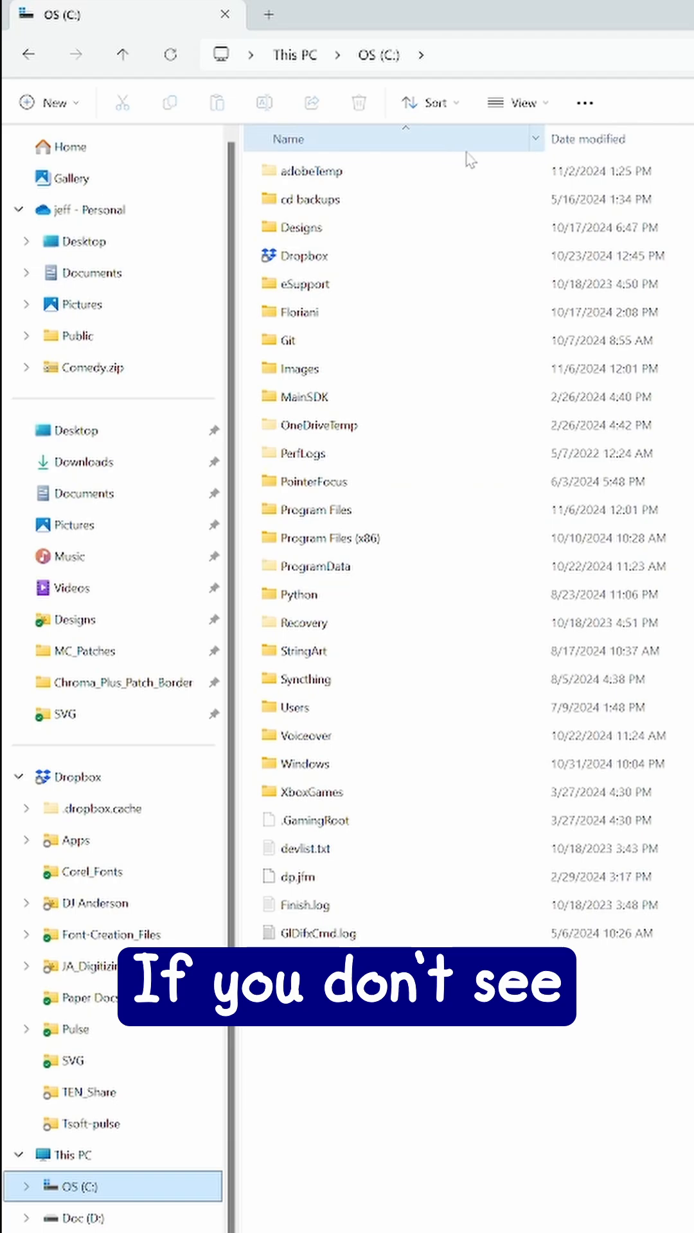
pyautogui.click(515, 102)
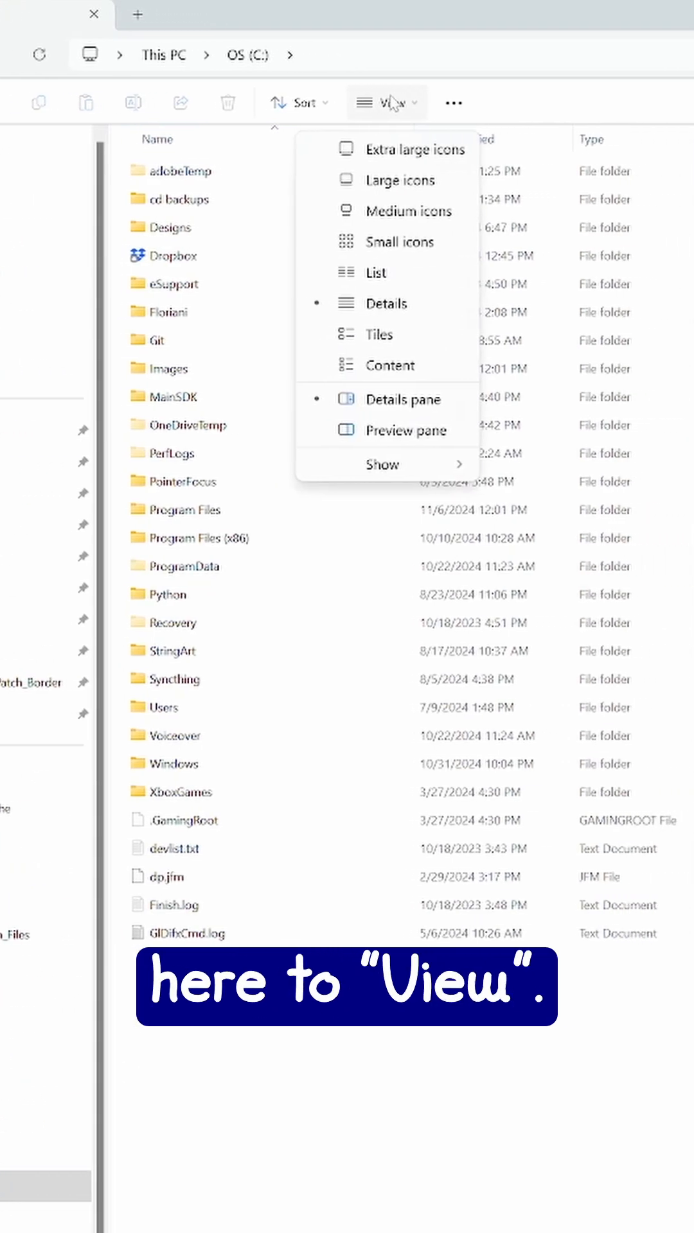
pyautogui.click(383, 464)
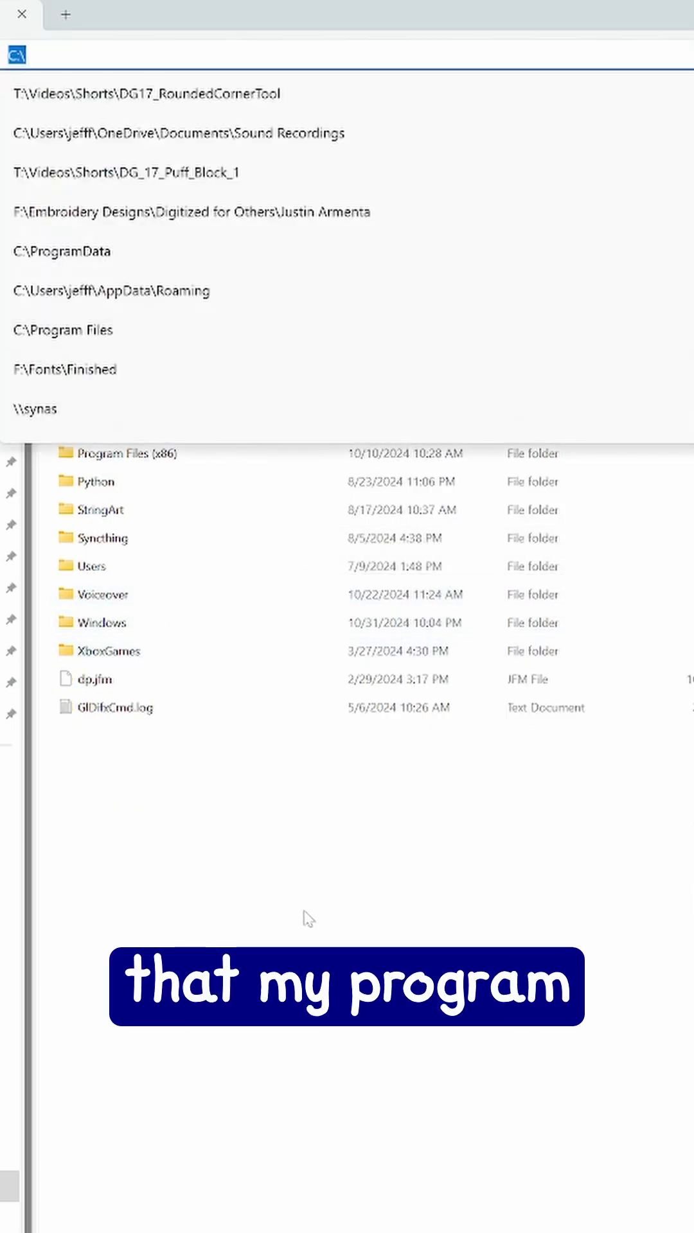
pyautogui.click(313, 103)
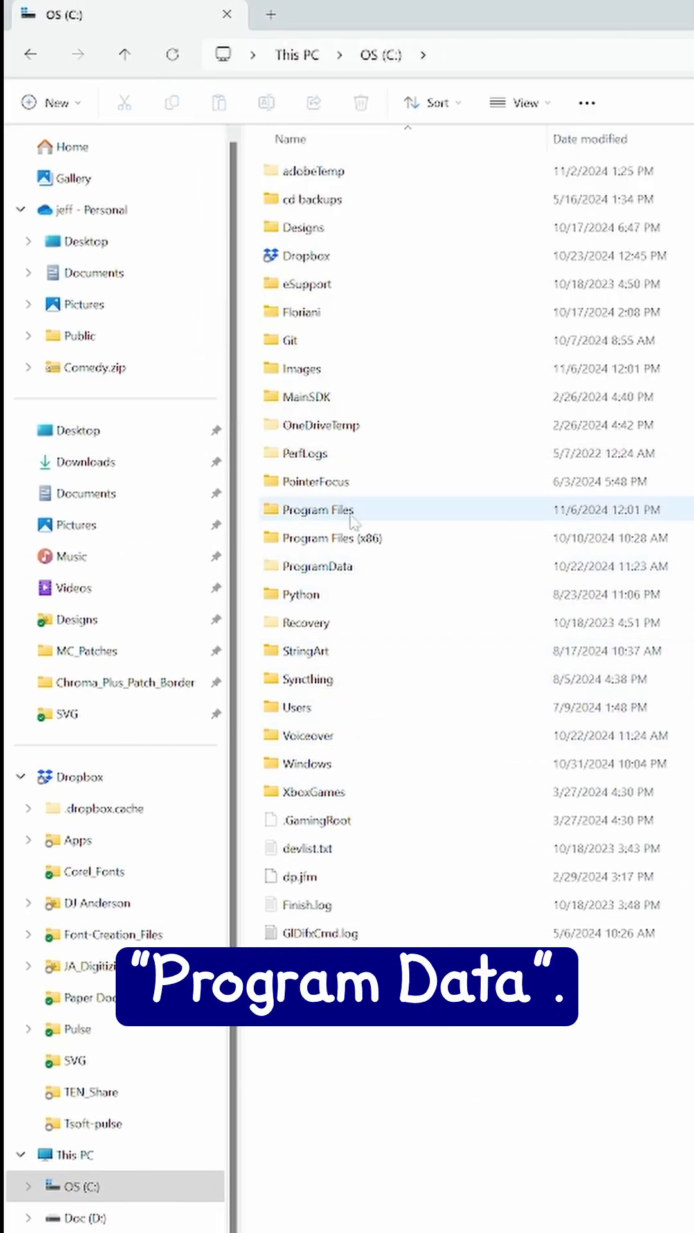
# Navigate through ProgramData > Wilcom > Hatch Embroidery into the FONTS folder
pyautogui.doubleClick(317, 567)
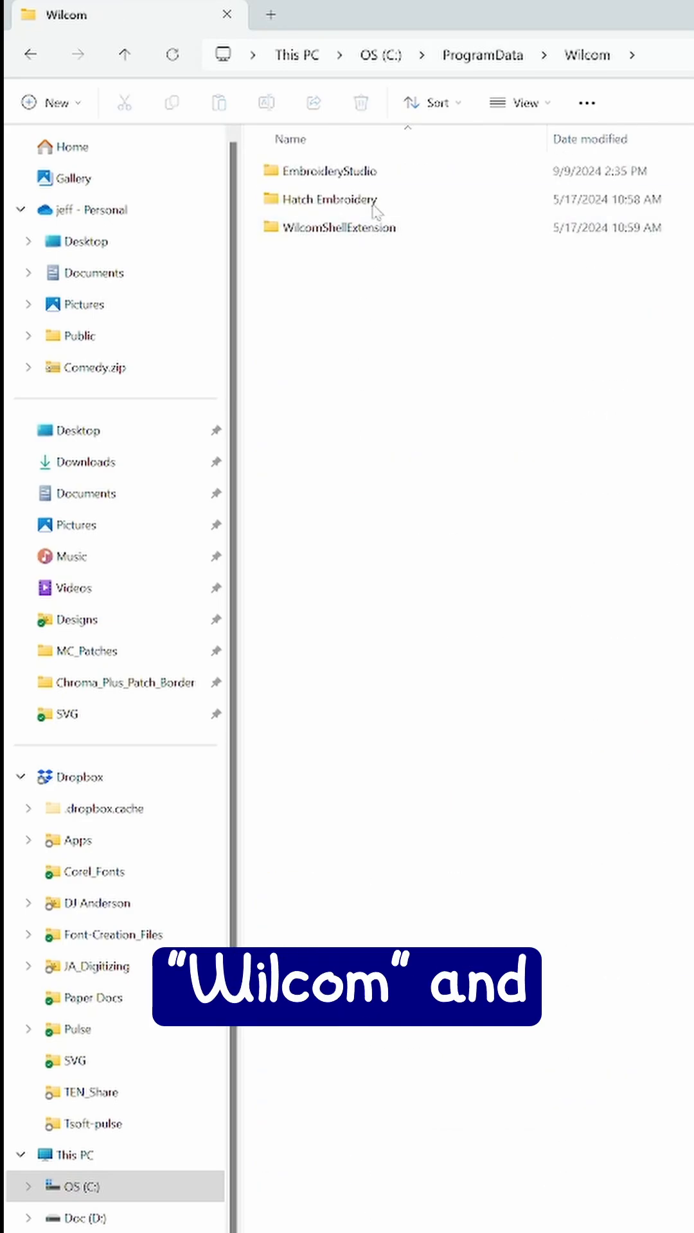
pyautogui.doubleClick(330, 198)
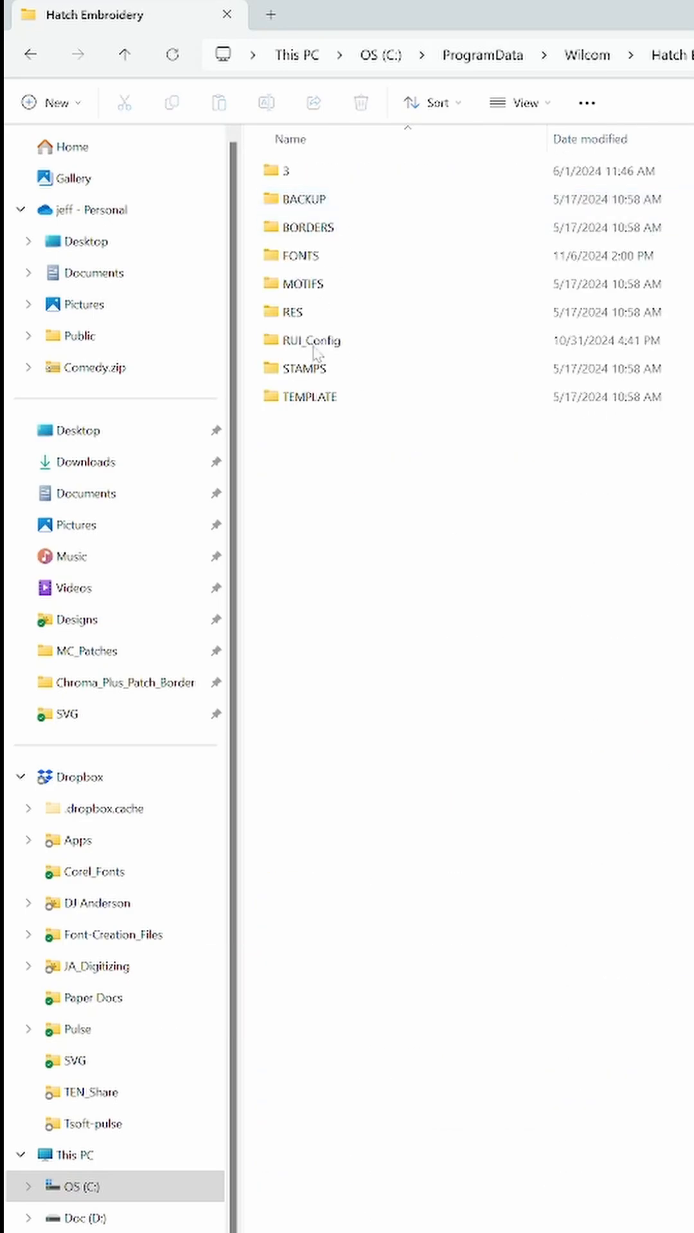
pyautogui.doubleClick(301, 255)
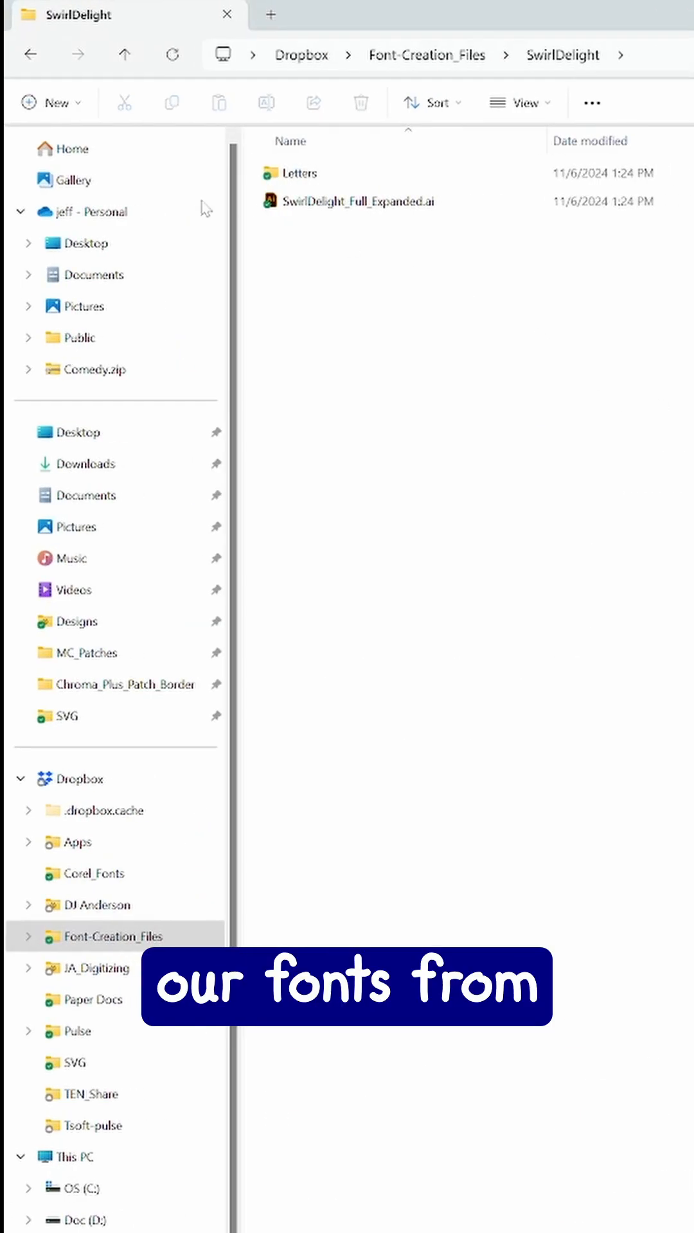
# Return to the desktop folder holding the Beatsville, Happy Block and Japan ESA fonts
pyautogui.click(77, 432)
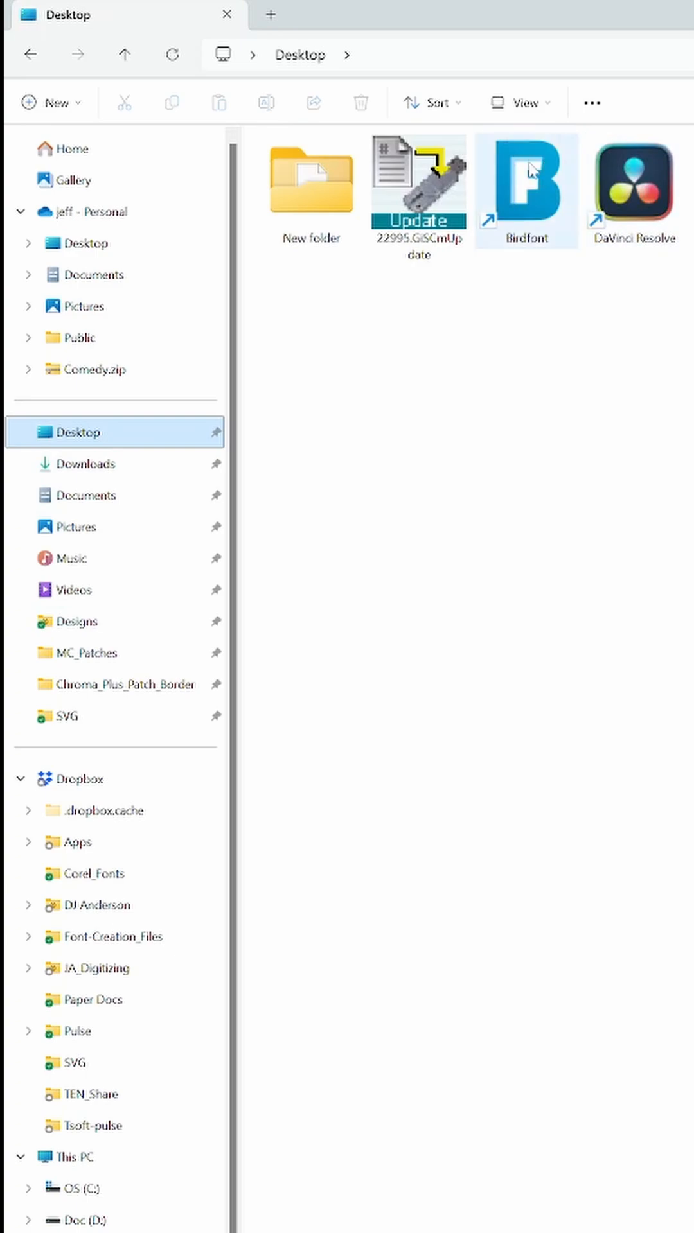
pyautogui.doubleClick(310, 184)
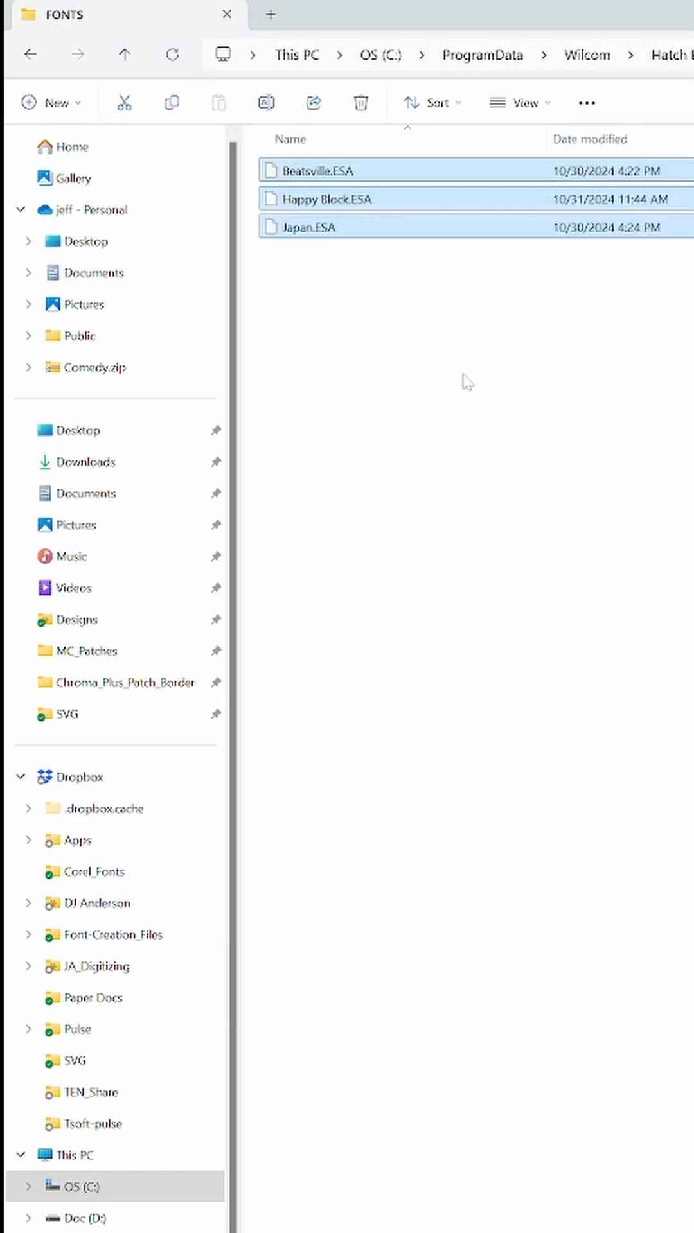
pyautogui.click(468, 382)
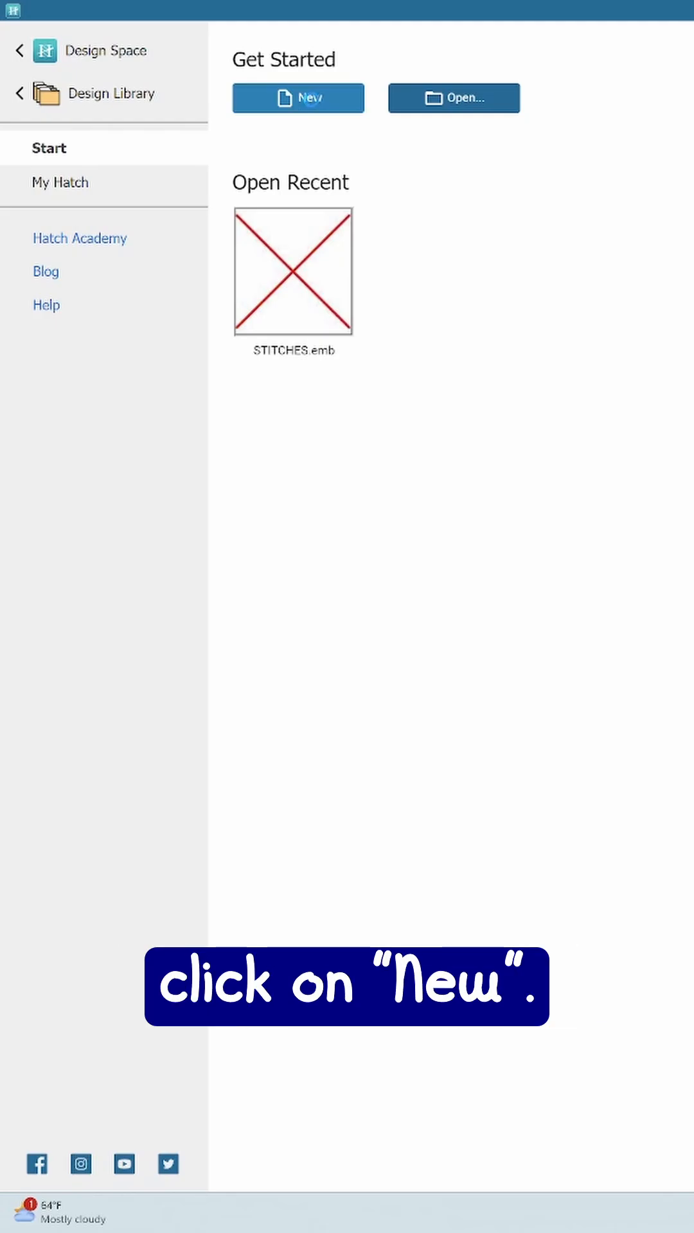
# Start a new blank design from the Hatch start screen
pyautogui.click(297, 98)
pyautogui.write('Embroid')
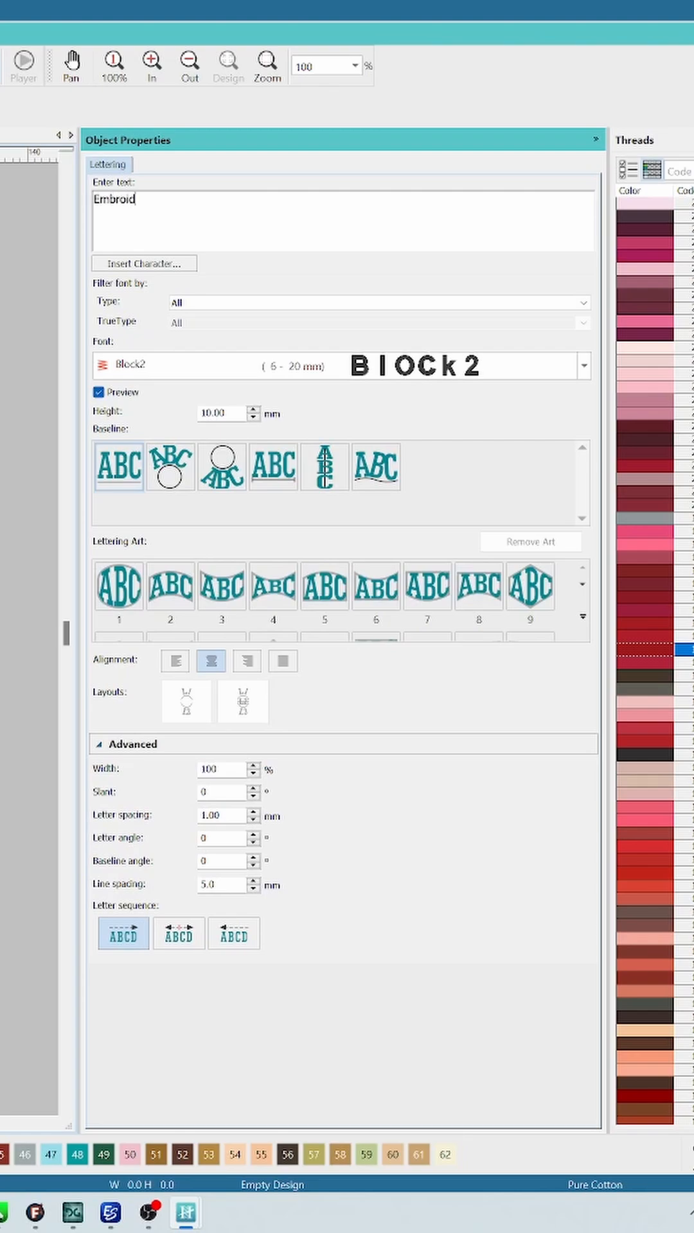
# Complete the lettering text so it reads 'Embroidery Nerd'
pyautogui.write('e')
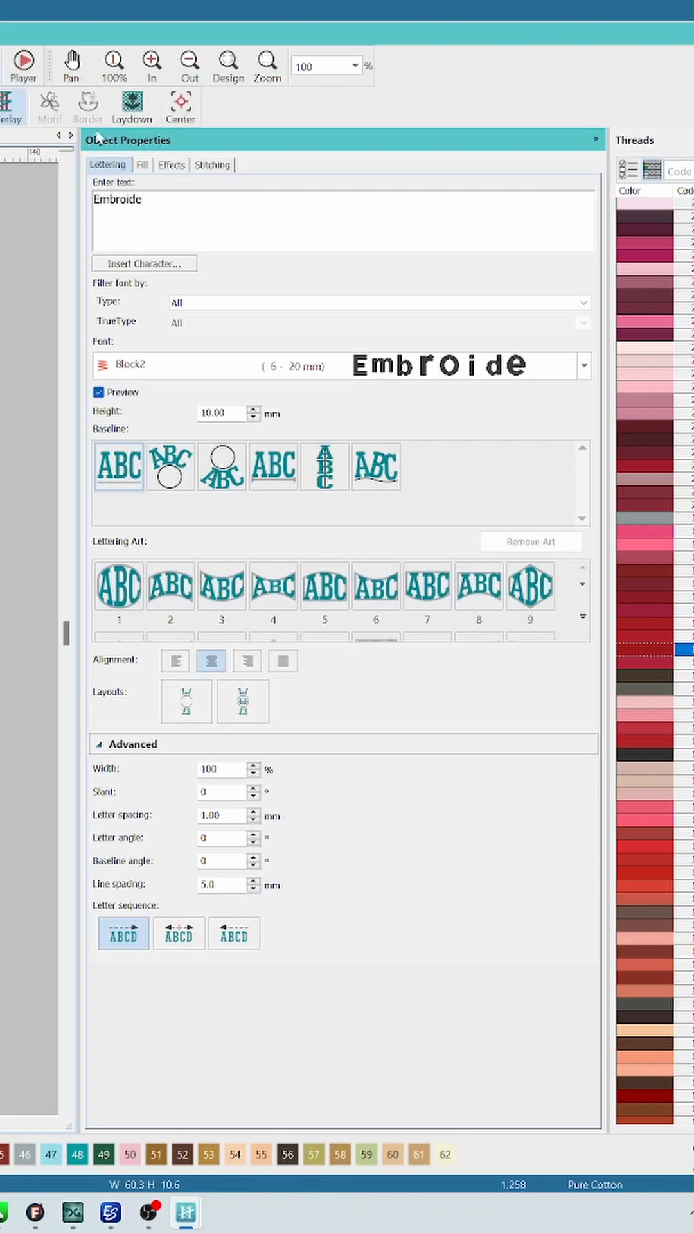
pyautogui.write('ry N')
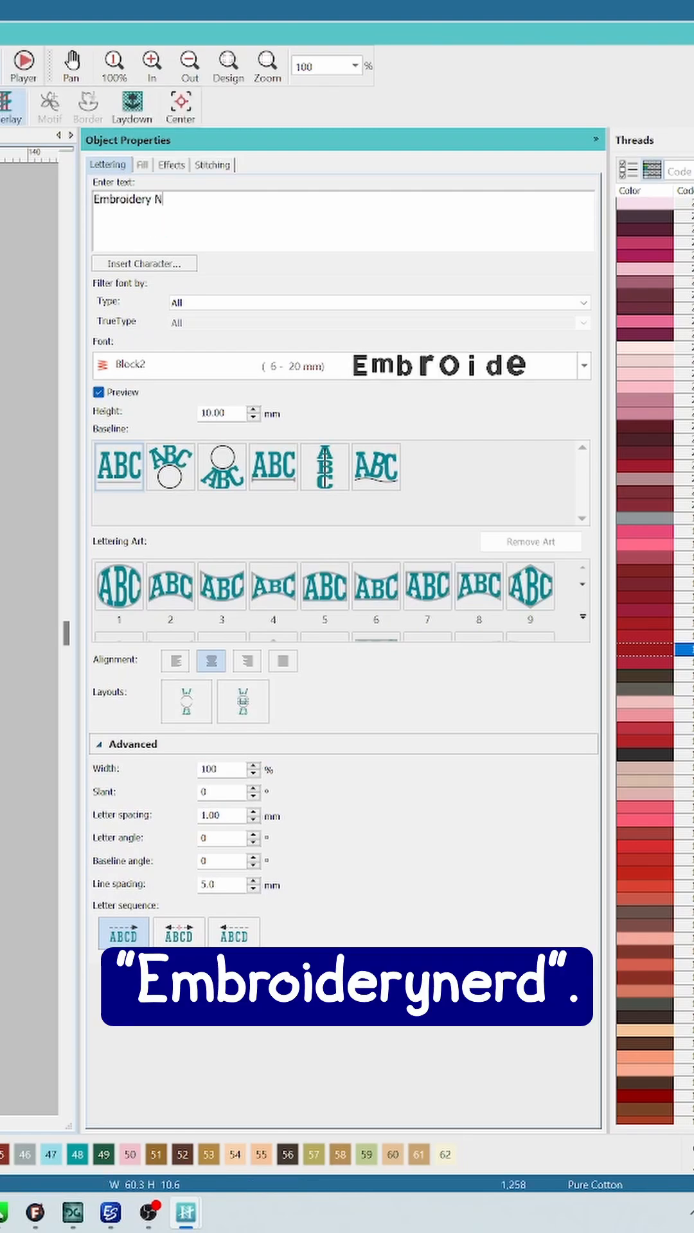
pyautogui.write('erd')
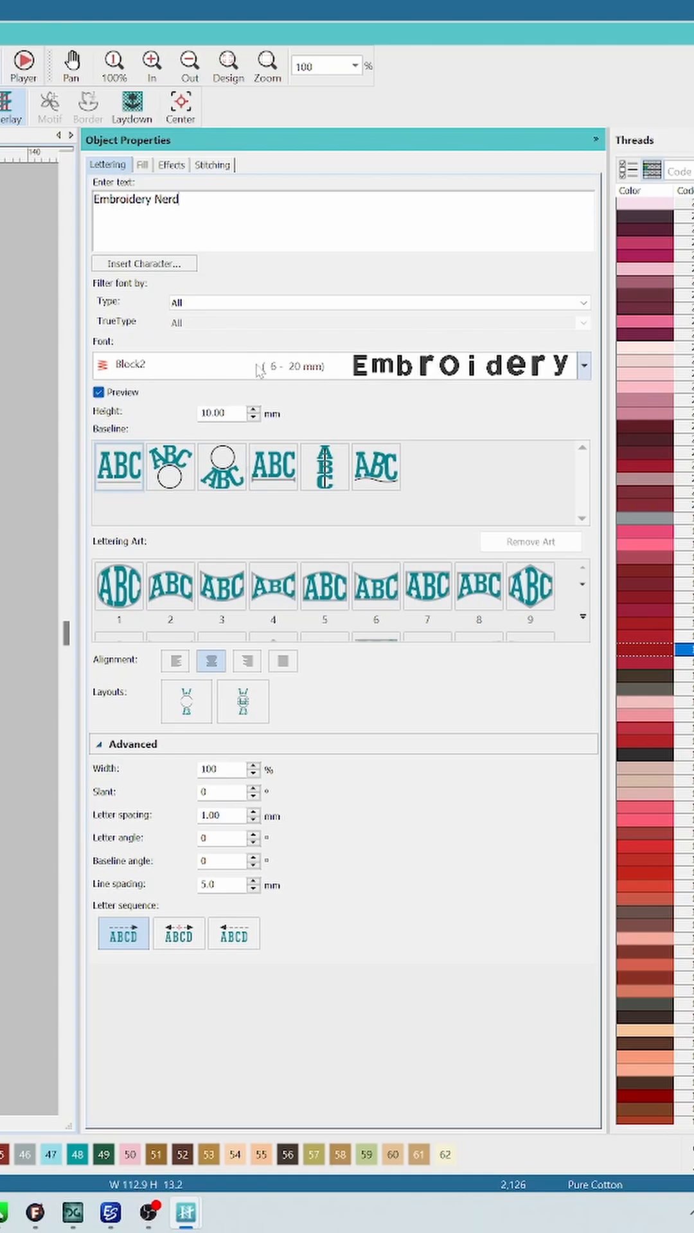
# Browse the font list to confirm Happy Block and Japan are available
pyautogui.click(584, 365)
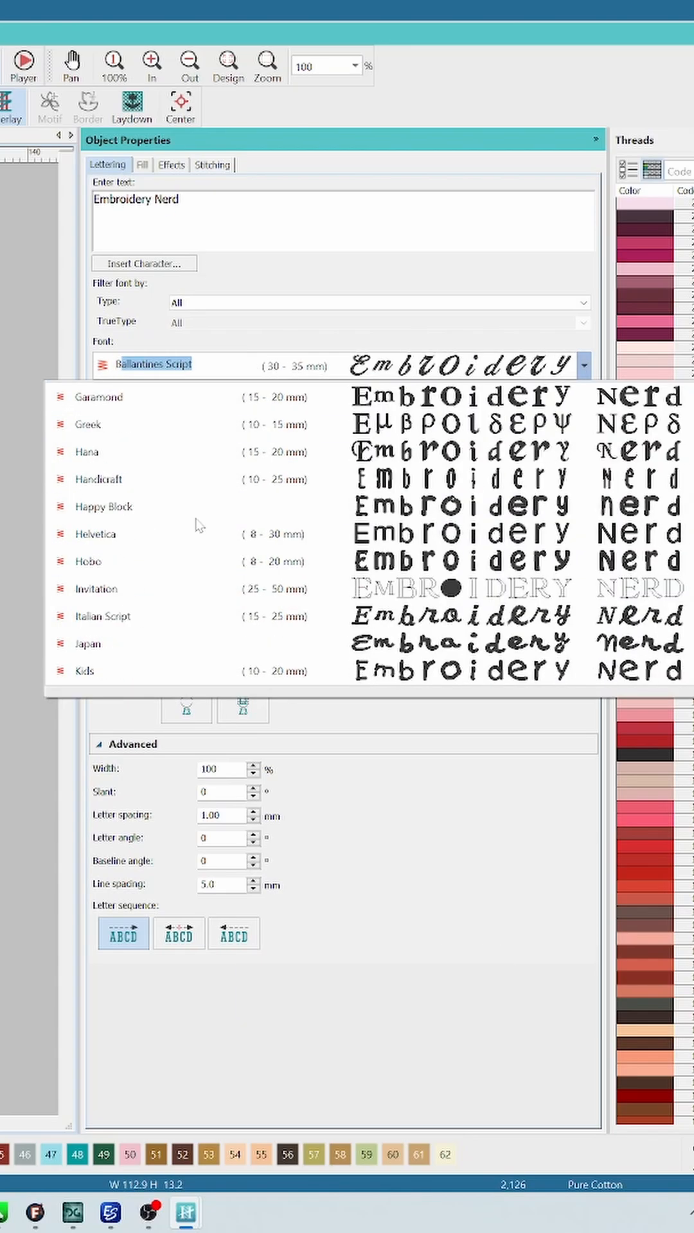
pyautogui.scroll(-3)
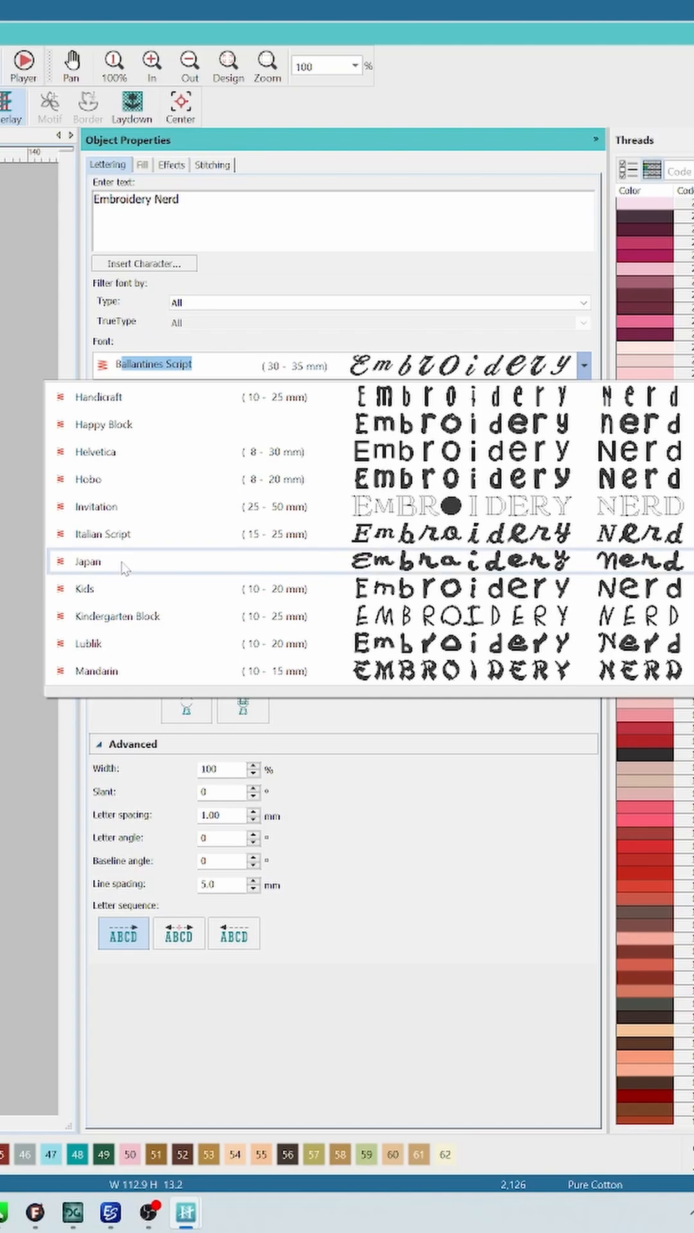